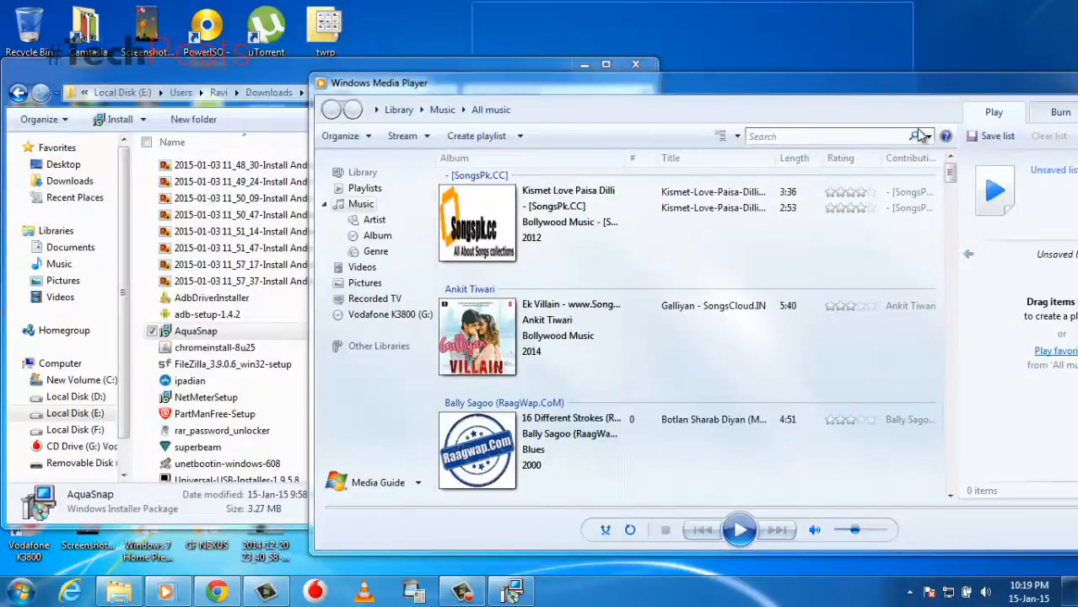
mouse_move(516, 49)
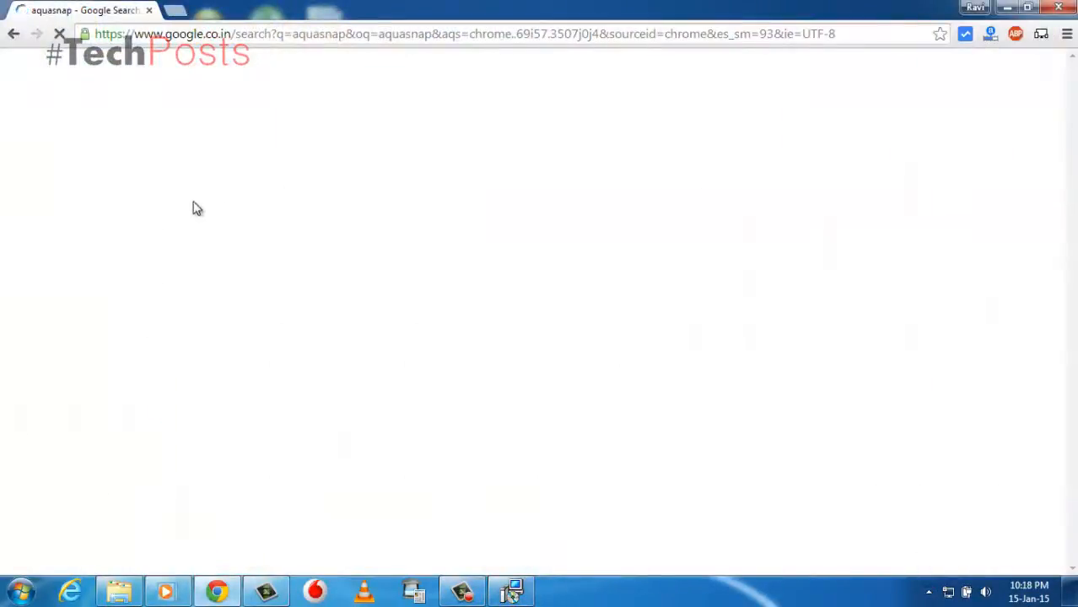
mouse_move(274, 315)
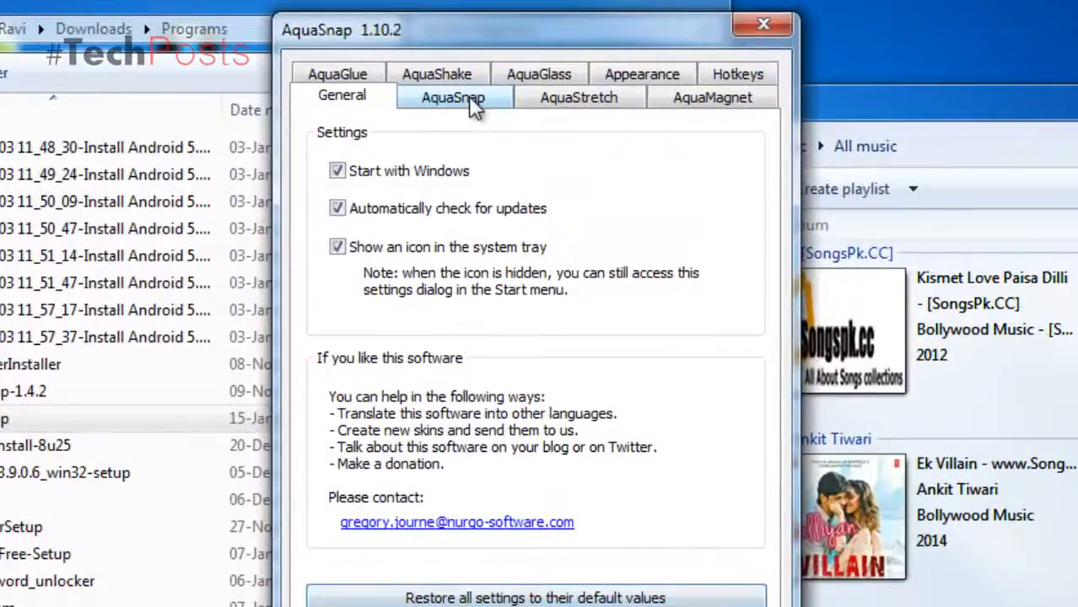
Review the AquaSnap snapping, AquaStretch stretching and AquaMagnet alignment settings, then reach the 1.10.2 Setup wizard.
click(452, 96)
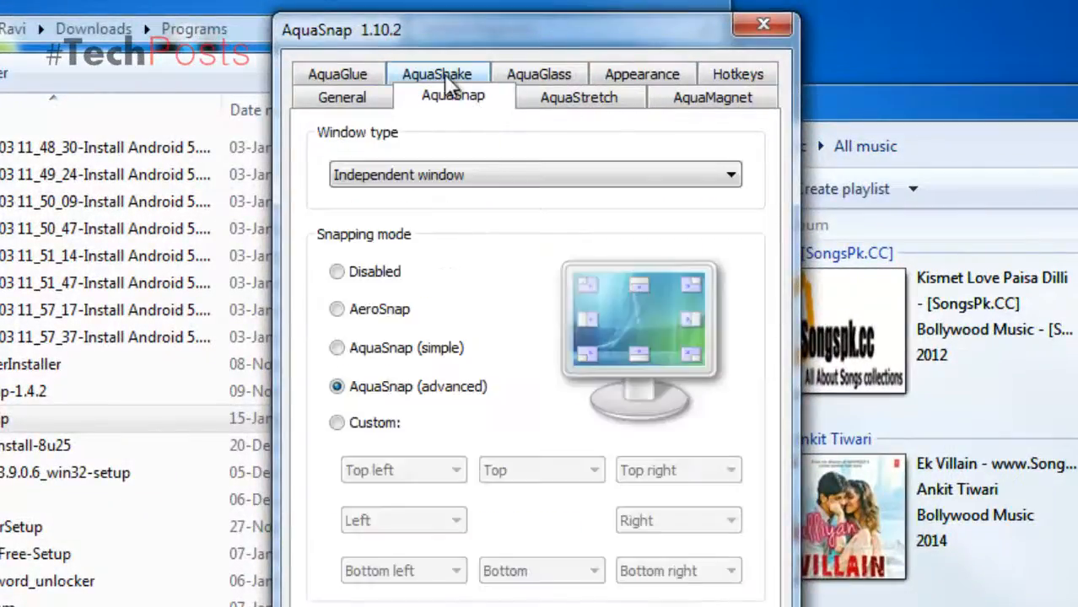
mouse_move(649, 329)
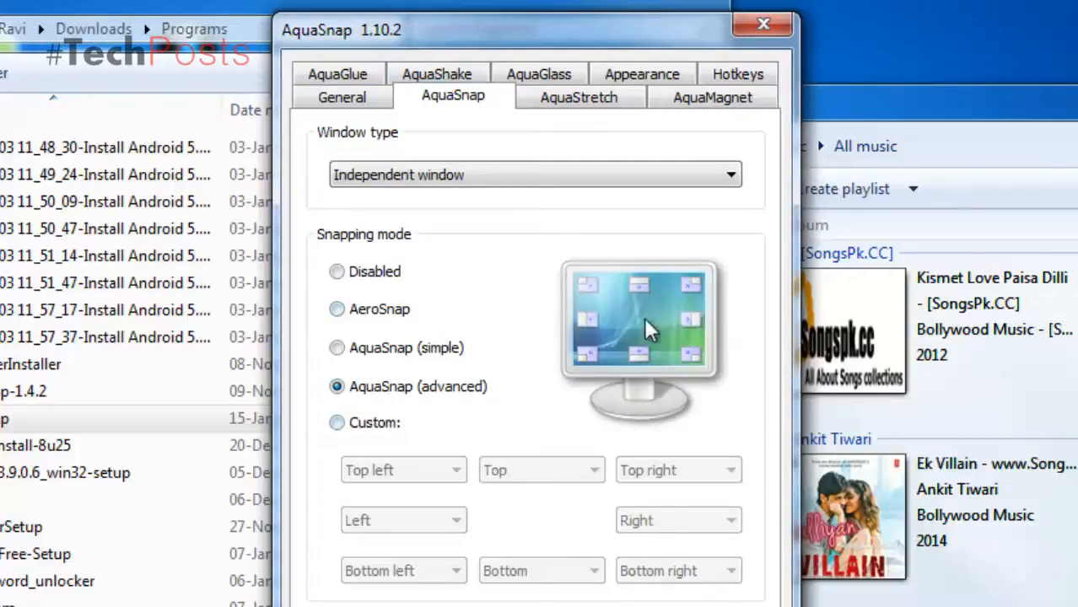
click(578, 95)
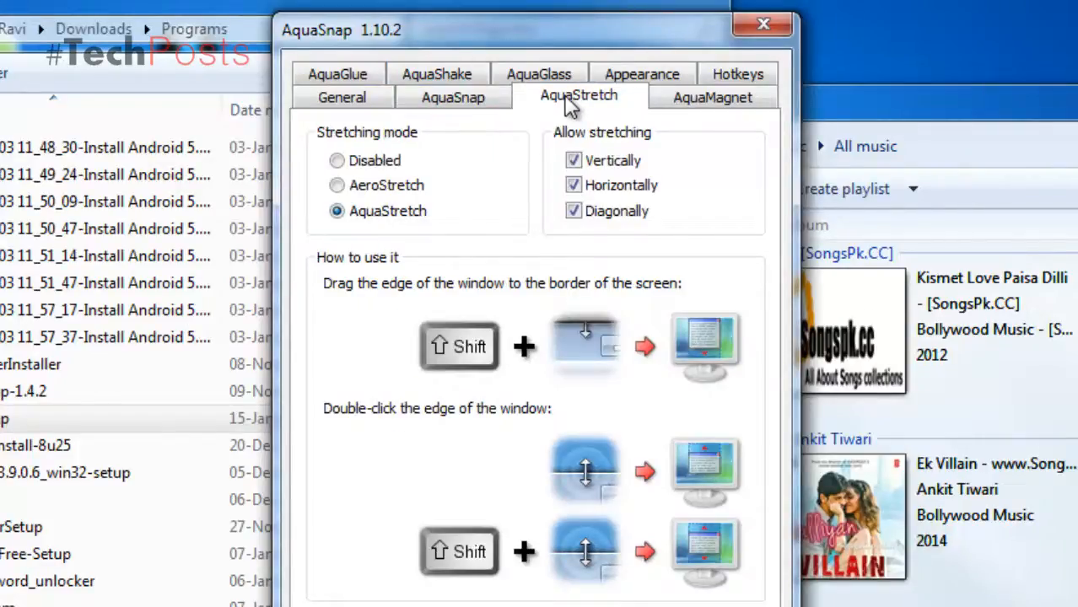
click(712, 96)
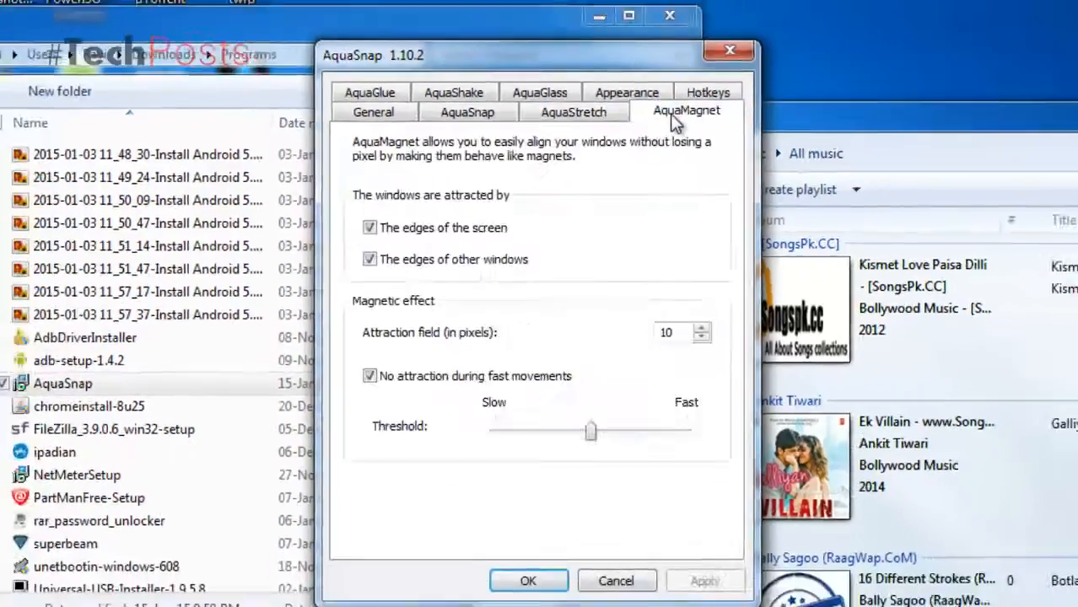
click(706, 91)
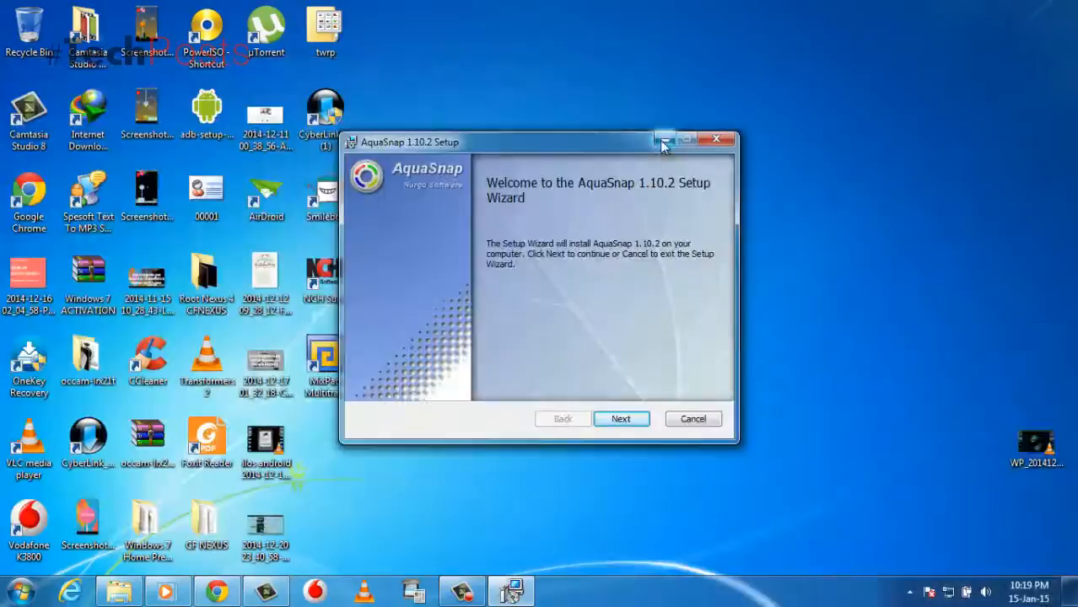
Advance past the welcome page and accept the End-User License Agreement terms.
click(620, 418)
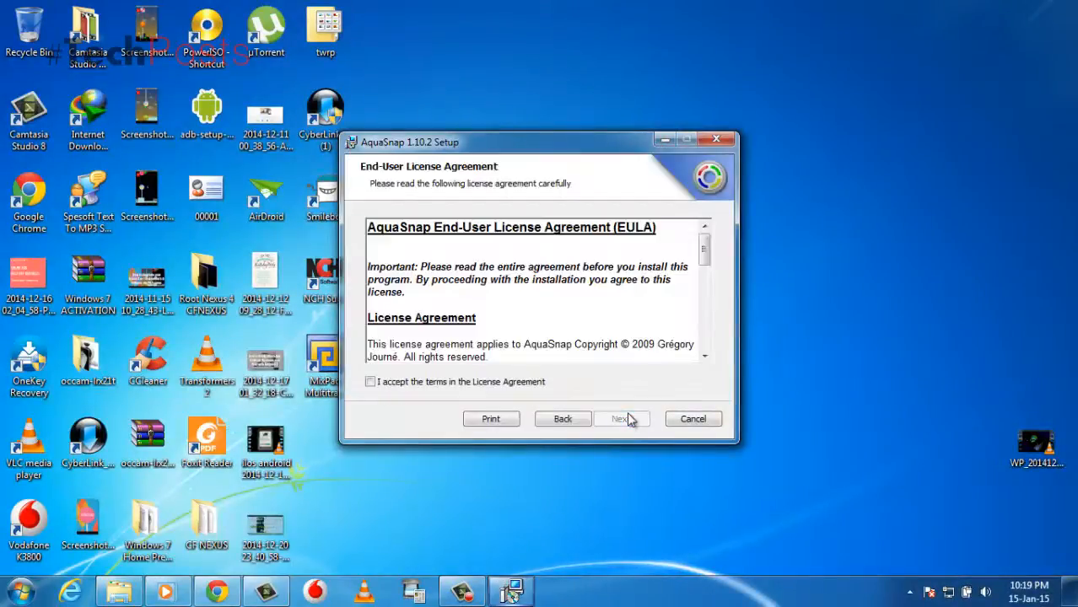
click(369, 381)
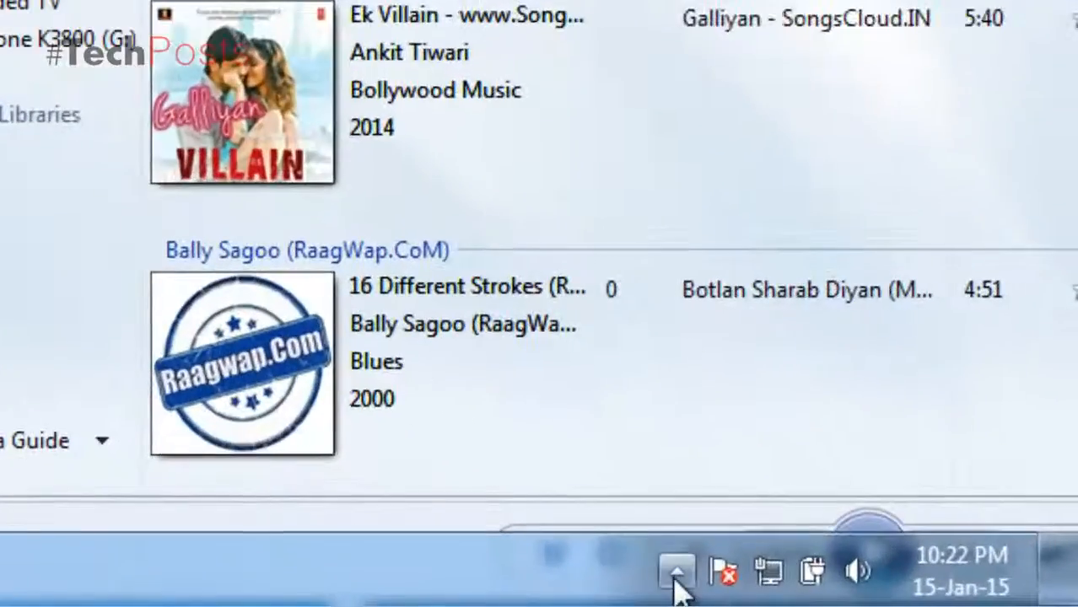
Reveal the hidden notification area icons while Windows Media Player is snapped to the right half.
click(678, 570)
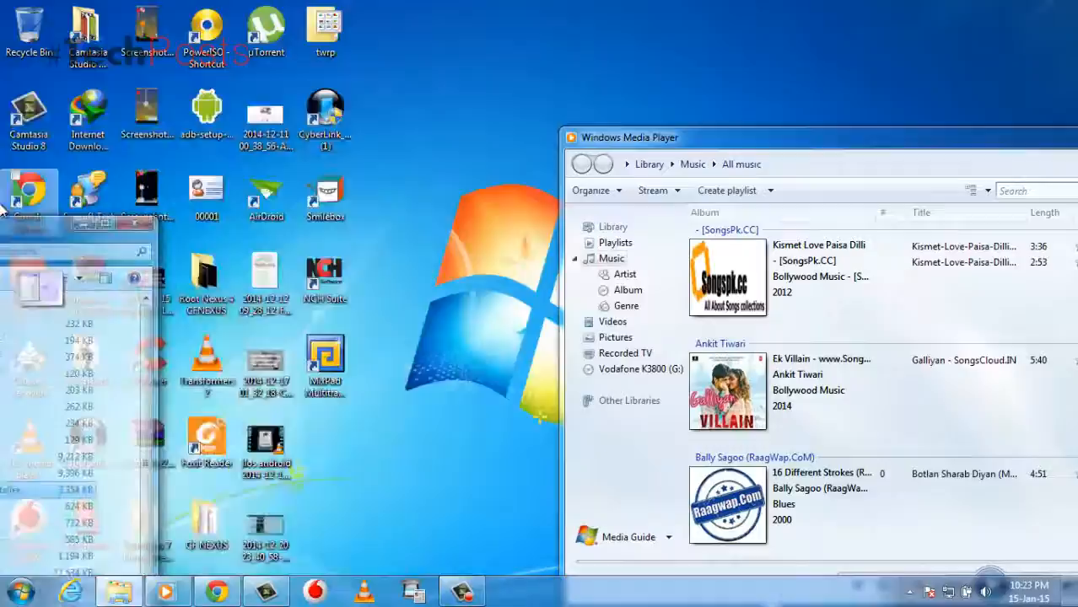
Snap windows side by side, then bring up AquaSnap's tray menu showing On, Off, Settings and Exit.
click(118, 590)
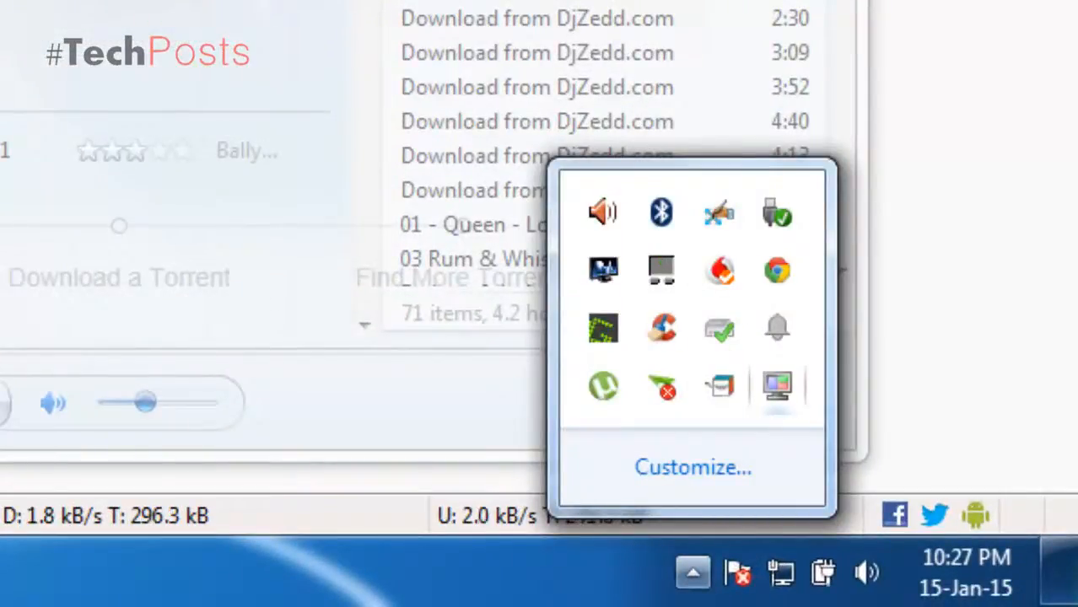
right_click(661, 270)
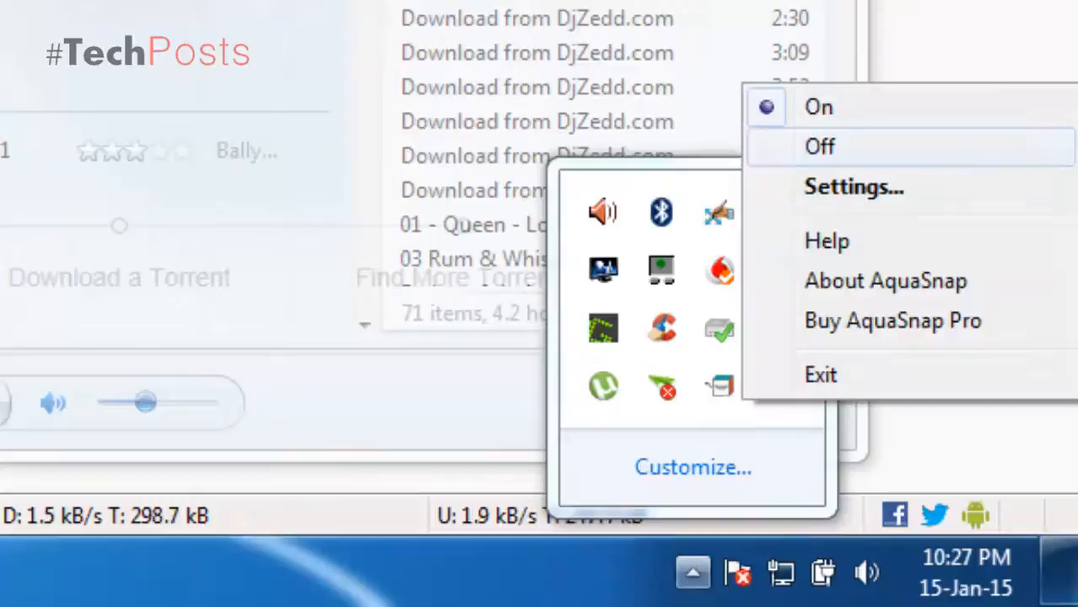